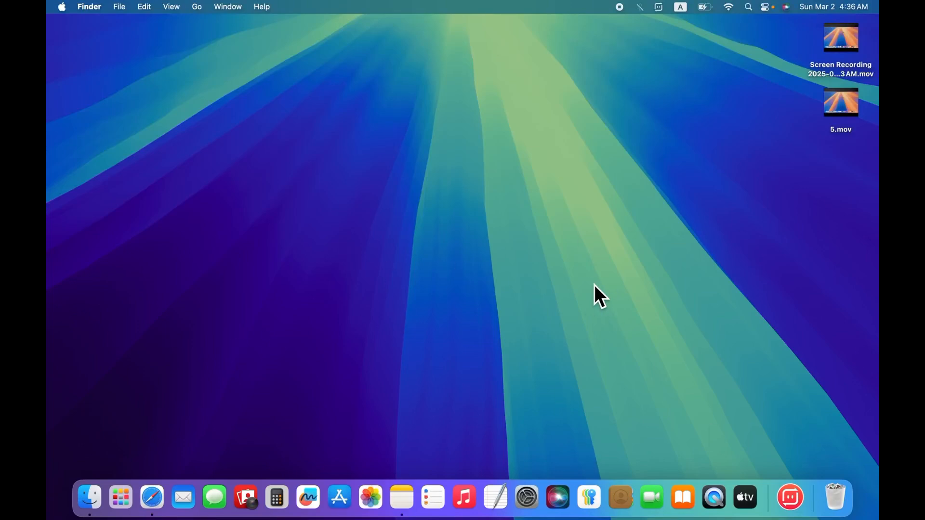
pyautogui.moveTo(420, 303)
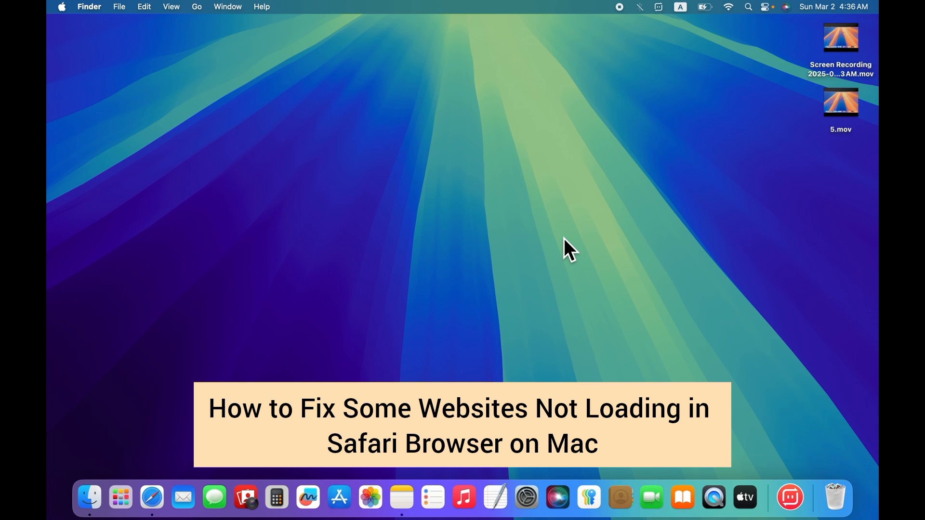
pyautogui.moveTo(605, 289)
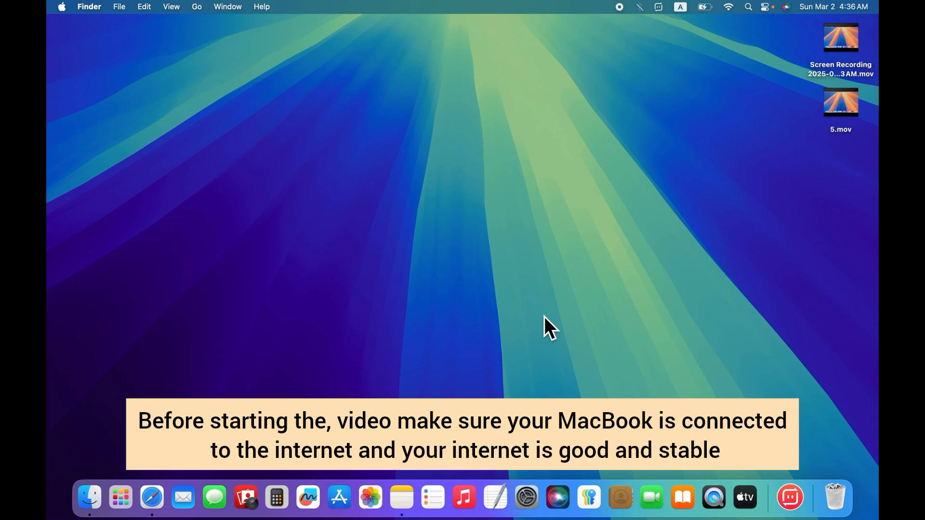
pyautogui.moveTo(392, 174)
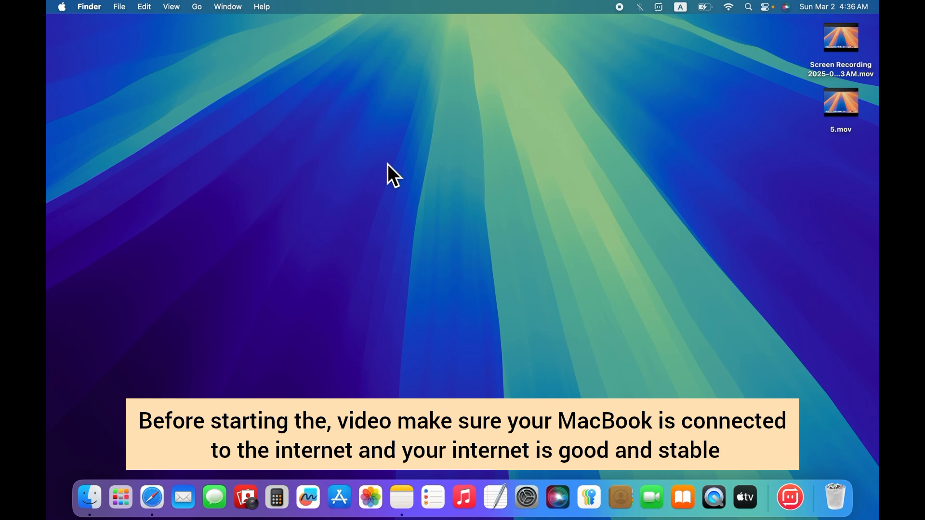
pyautogui.moveTo(503, 269)
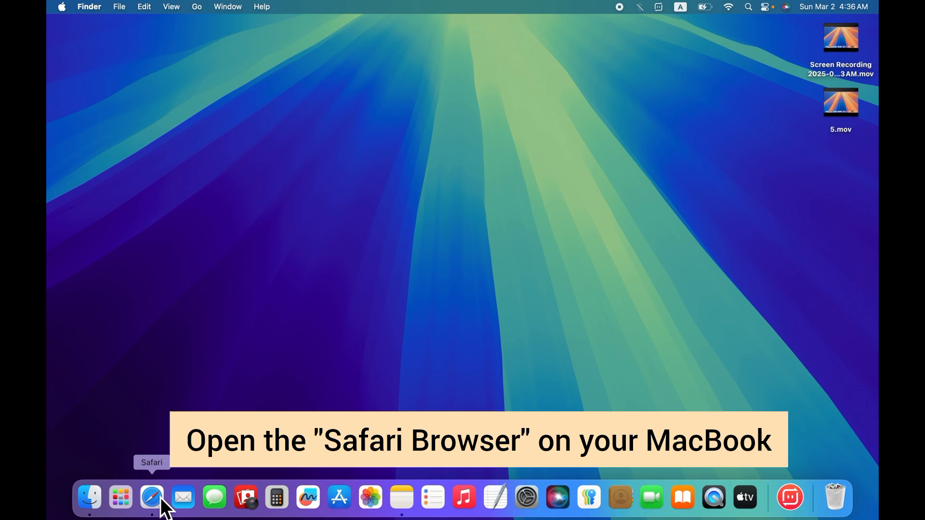
# Launch Safari, clear All History with its cookies and website data, then close the window.
pyautogui.click(151, 497)
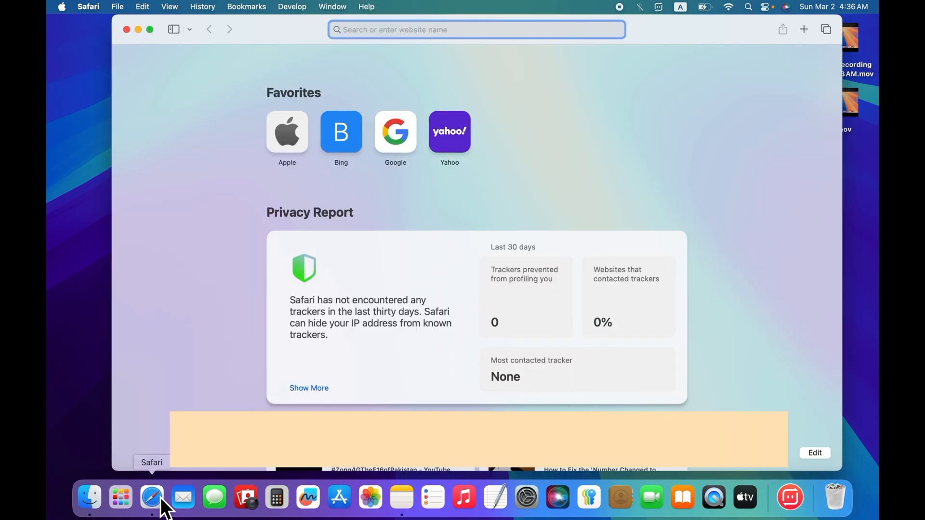
pyautogui.moveTo(94, 27)
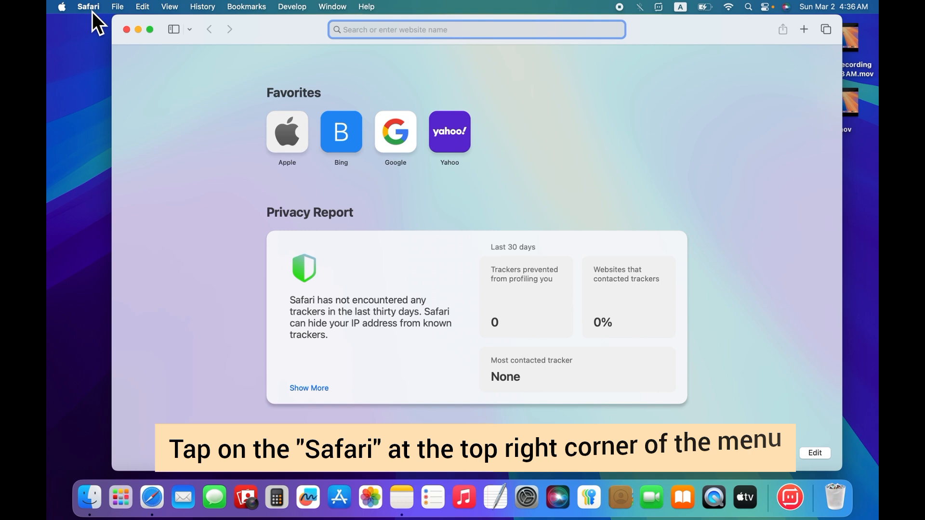
pyautogui.click(89, 7)
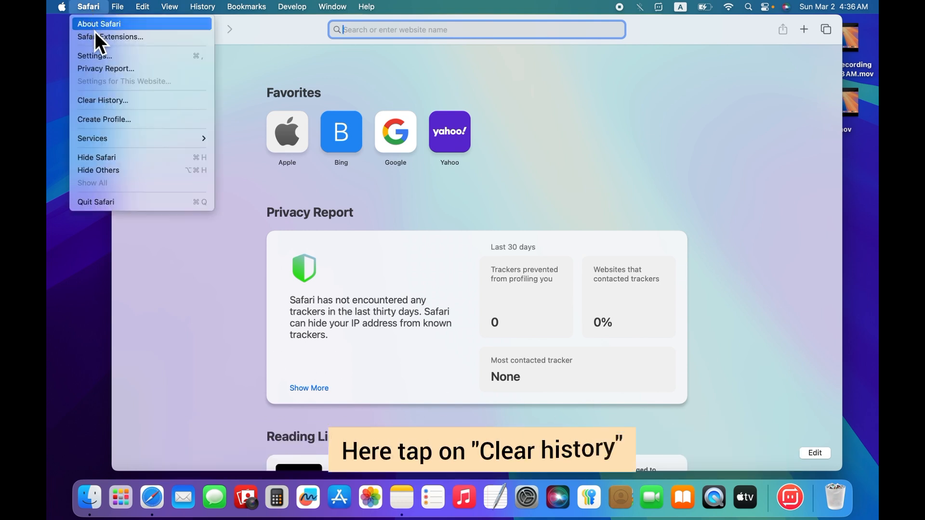
pyautogui.moveTo(104, 100)
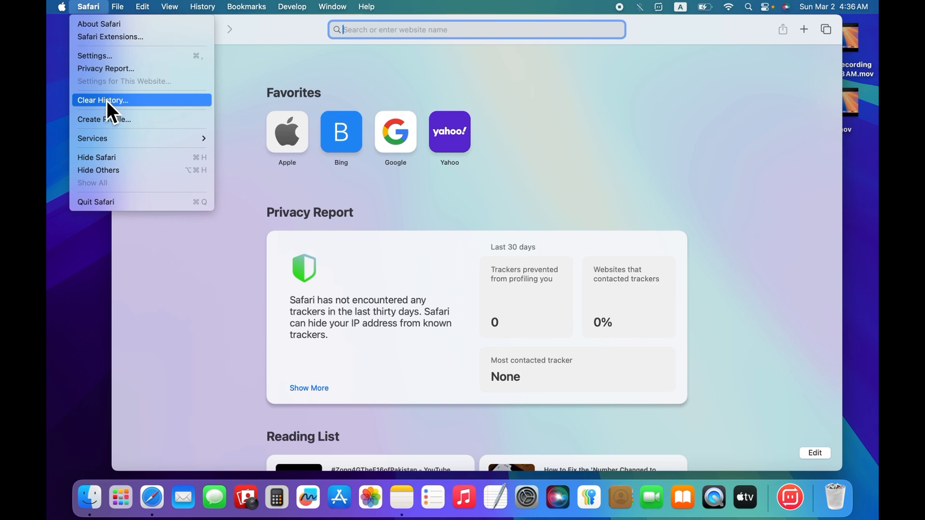
pyautogui.click(102, 99)
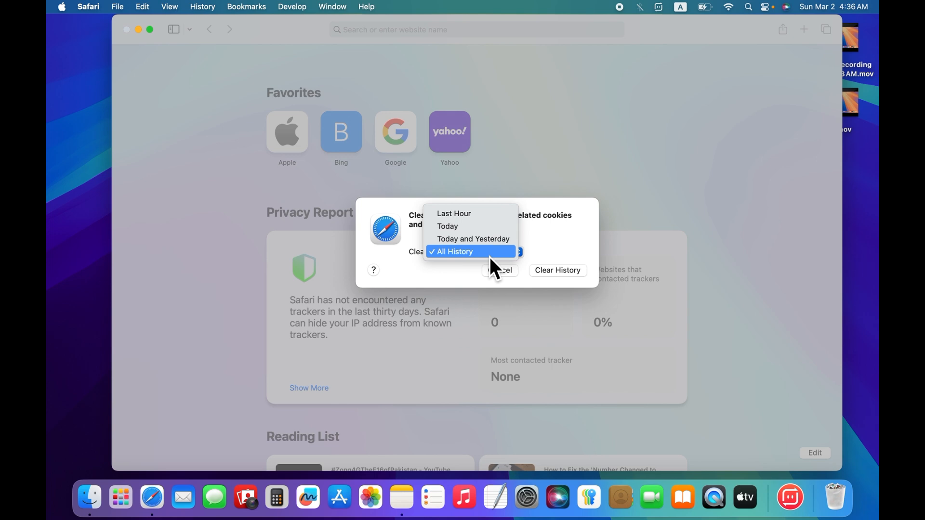
pyautogui.click(454, 251)
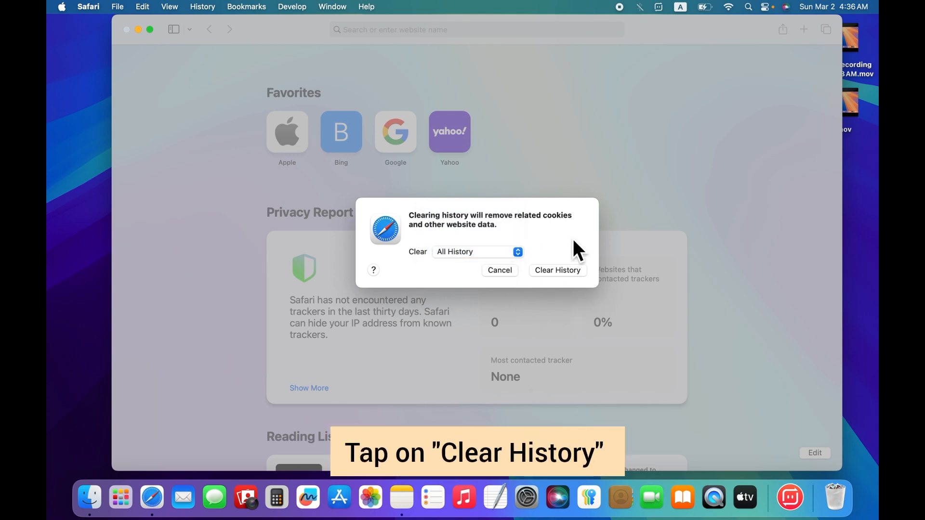
pyautogui.moveTo(566, 283)
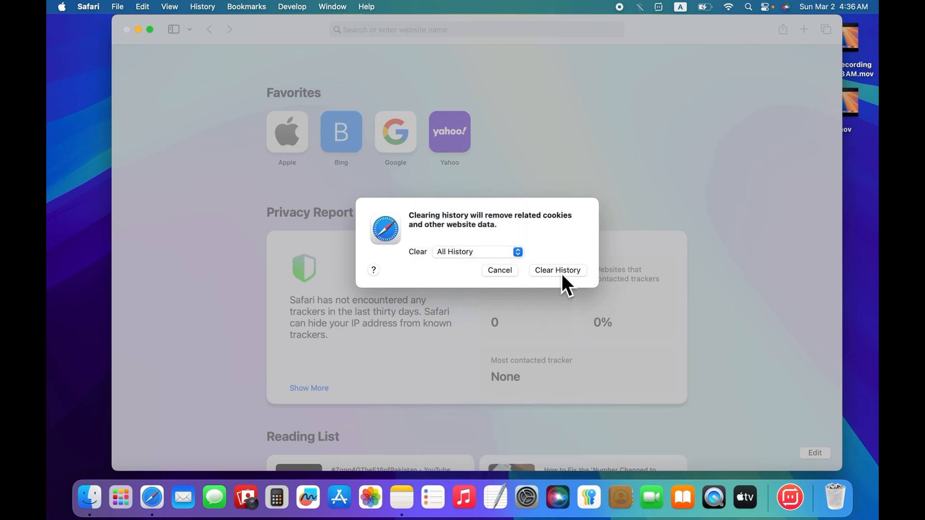
pyautogui.click(555, 269)
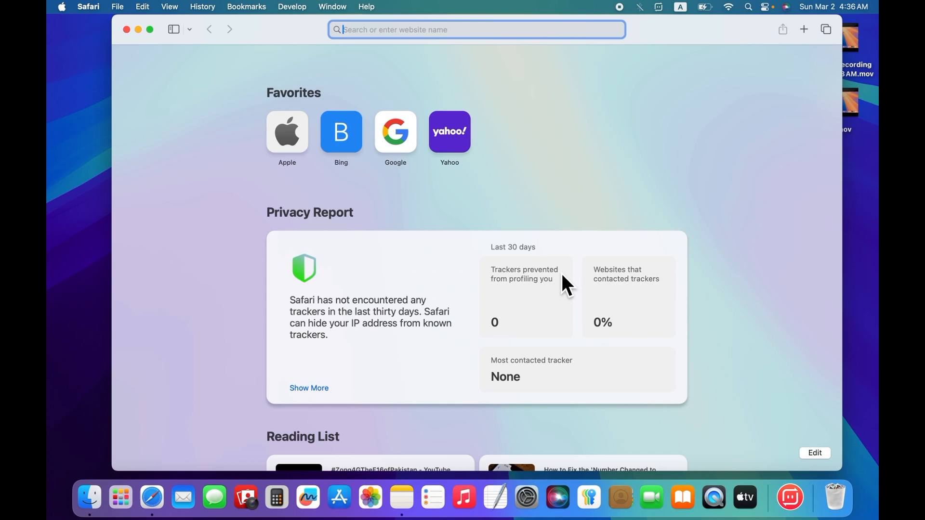
pyautogui.click(126, 30)
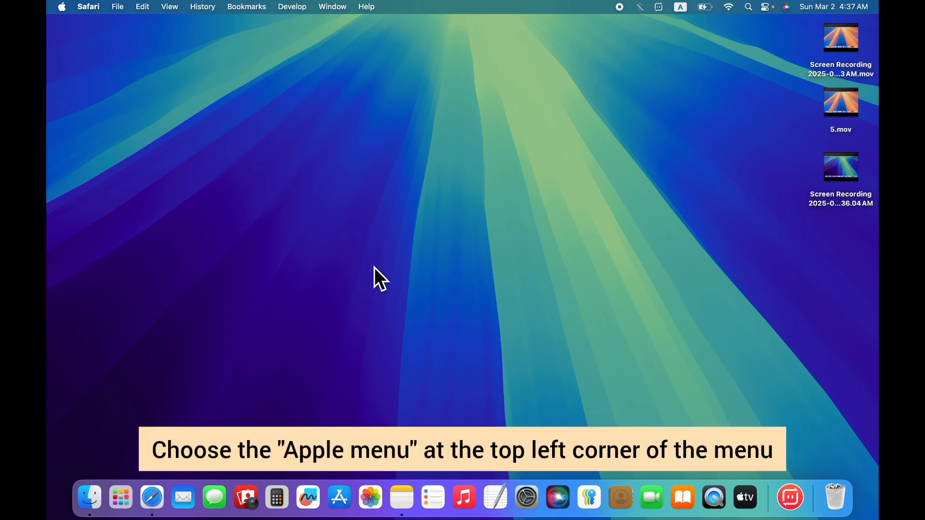
pyautogui.moveTo(70, 31)
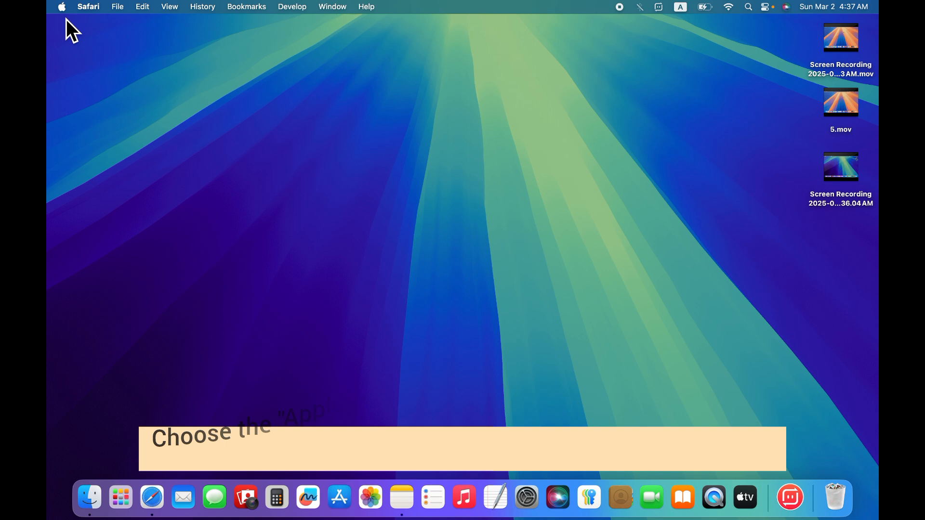
# Open System Settings from the Apple menu, landing on the General pane.
pyautogui.click(62, 7)
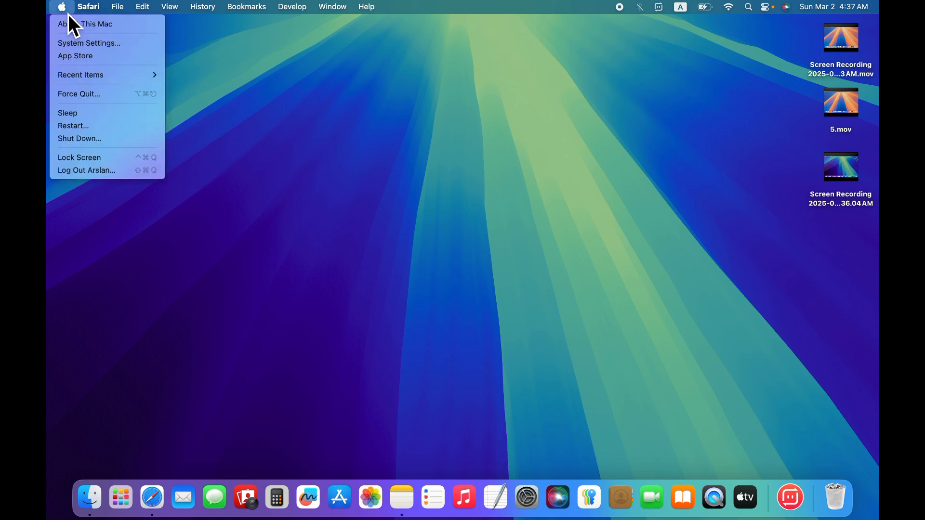
pyautogui.moveTo(89, 43)
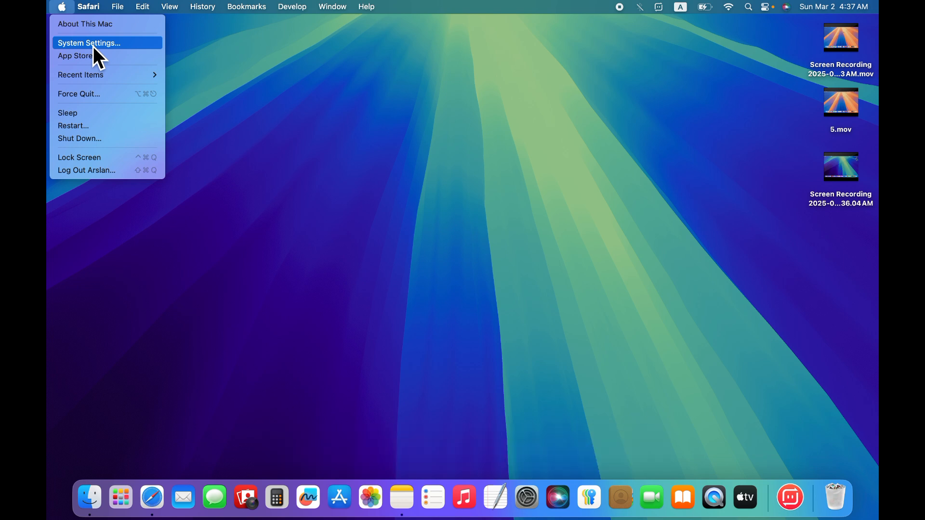
pyautogui.click(89, 42)
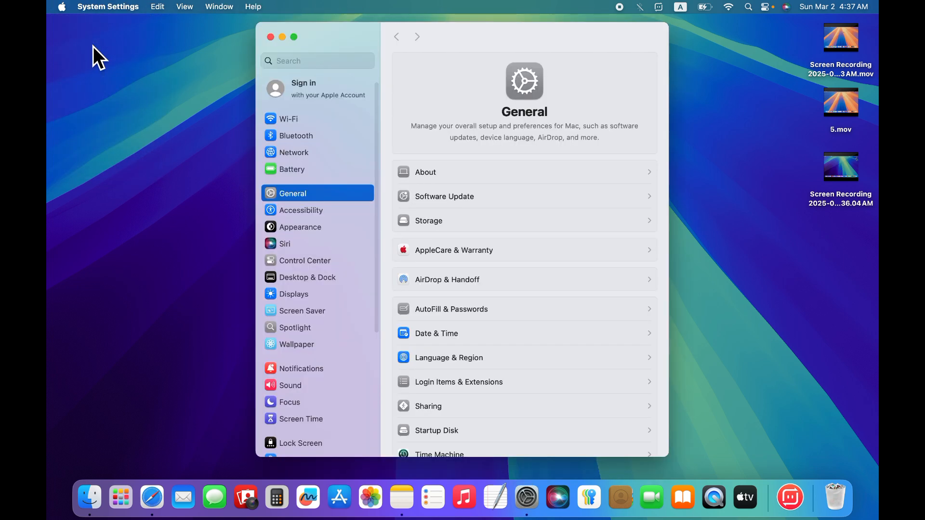
pyautogui.moveTo(295, 121)
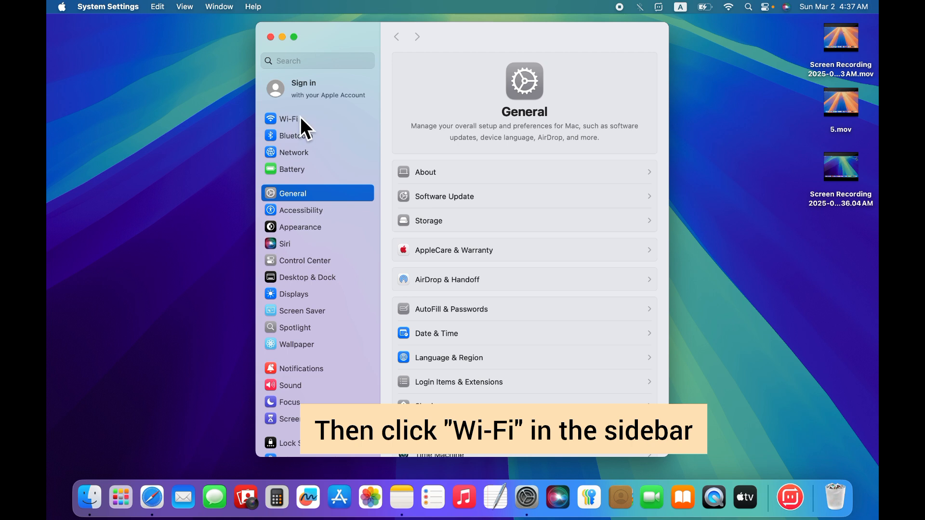
# In Wi-Fi settings, forget the saved network and confirm so the Mac no longer auto-joins it.
pyautogui.click(289, 118)
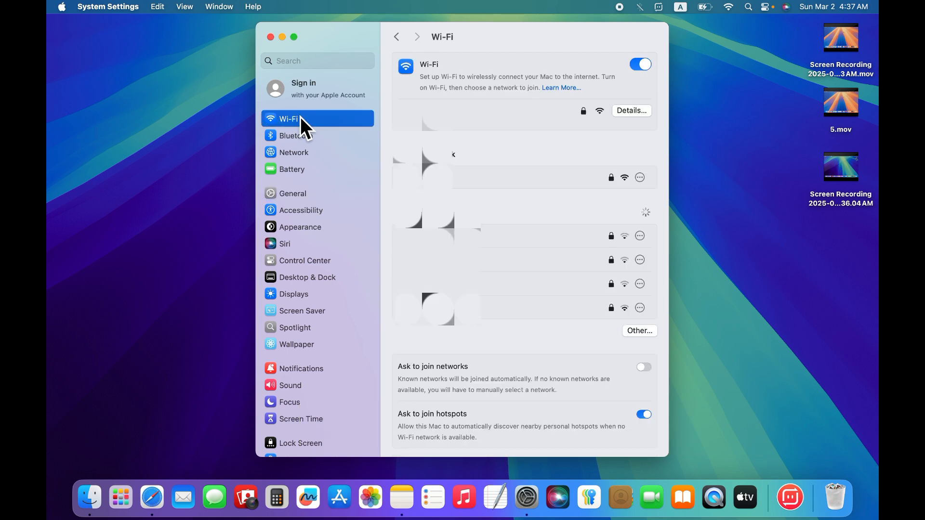
pyautogui.moveTo(454, 186)
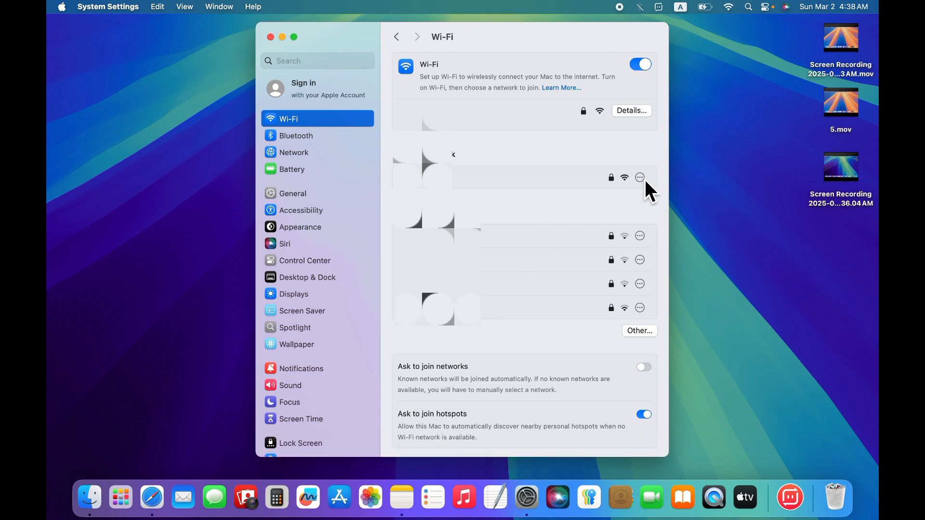
pyautogui.click(640, 177)
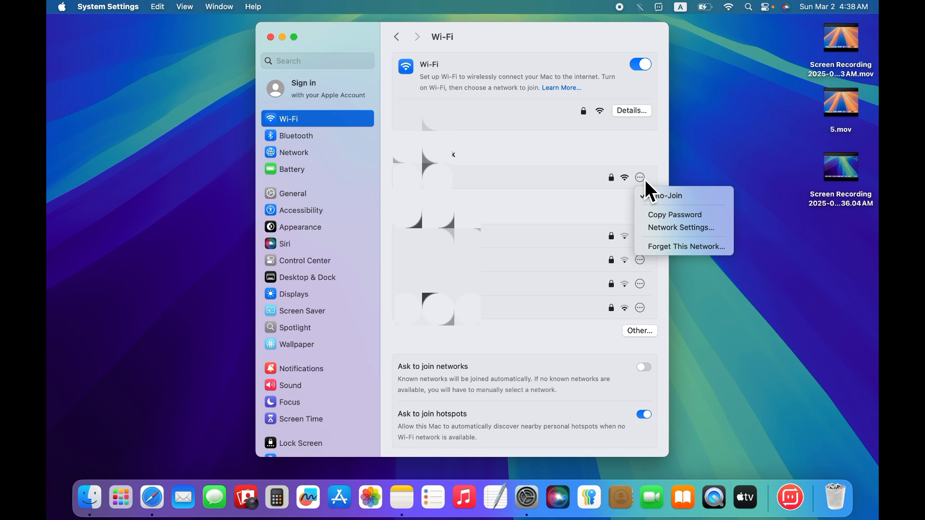
pyautogui.moveTo(696, 246)
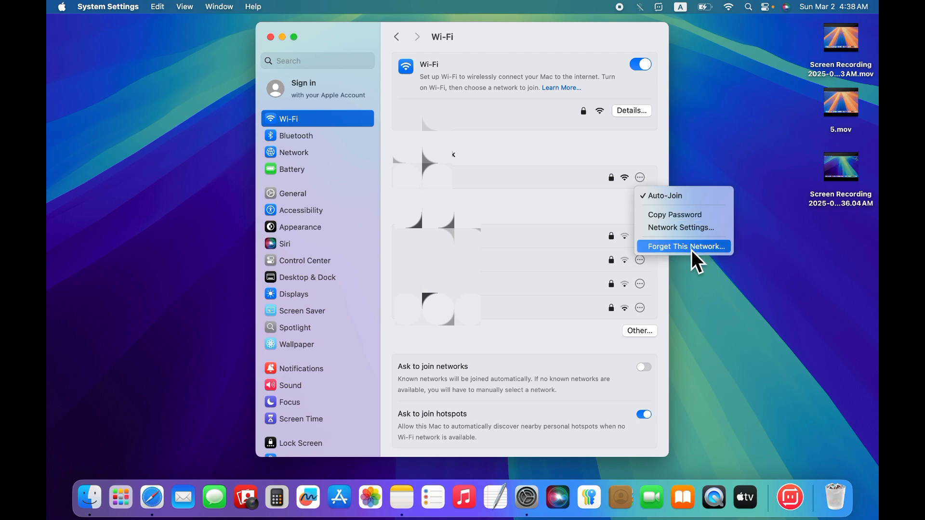
pyautogui.moveTo(689, 262)
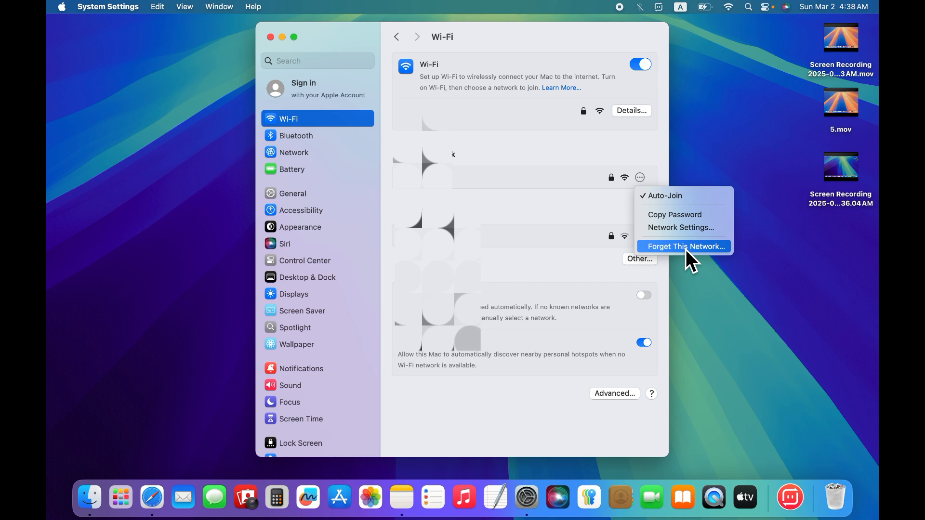
pyautogui.click(684, 246)
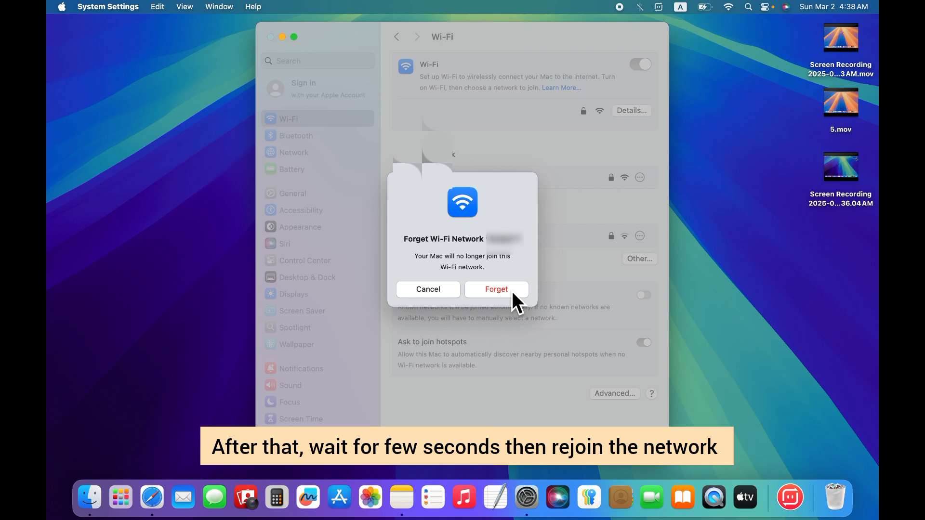
pyautogui.click(495, 289)
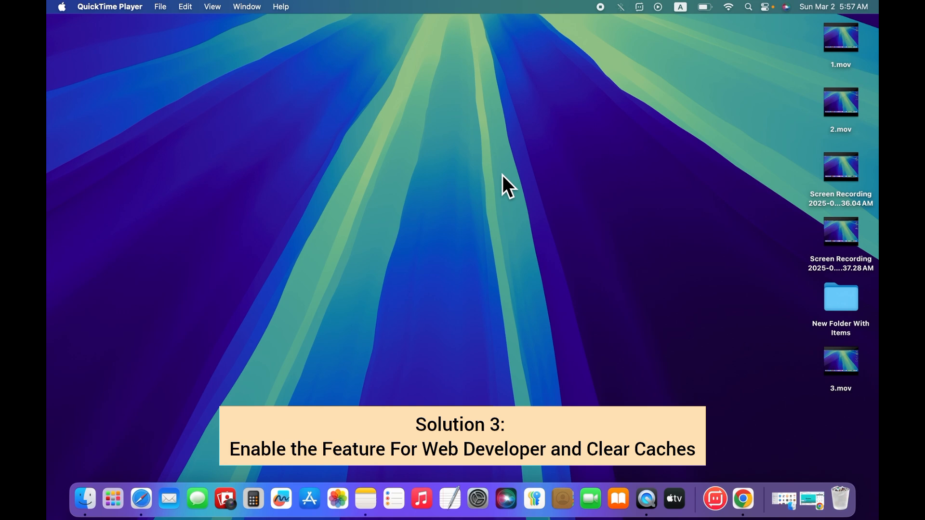
pyautogui.moveTo(575, 218)
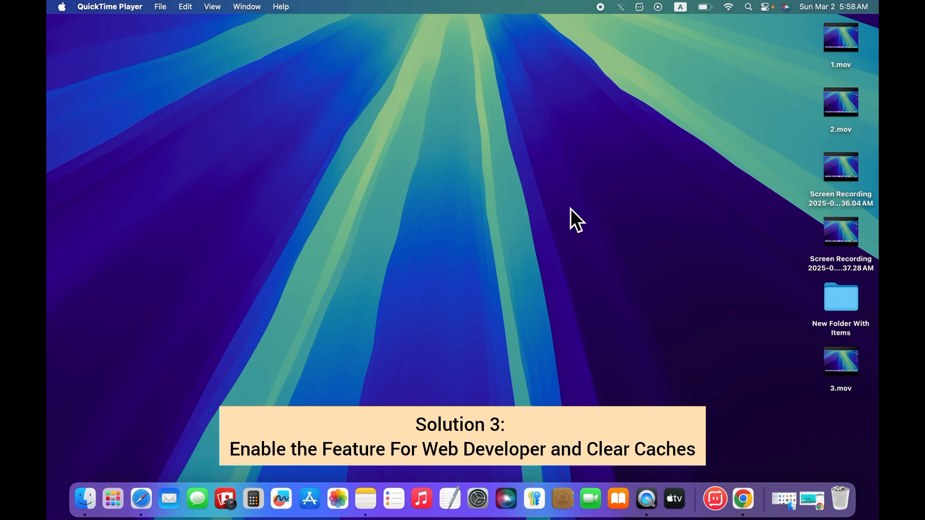
pyautogui.moveTo(465, 213)
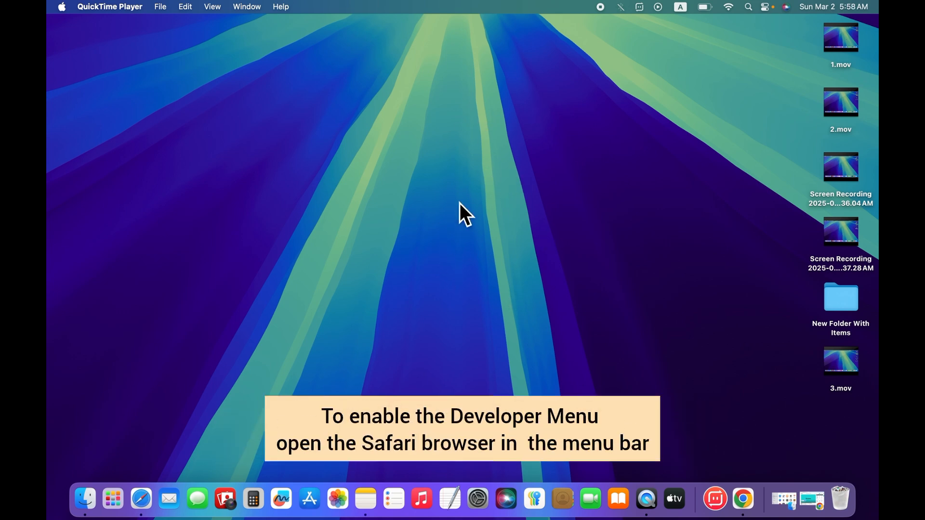
pyautogui.moveTo(459, 141)
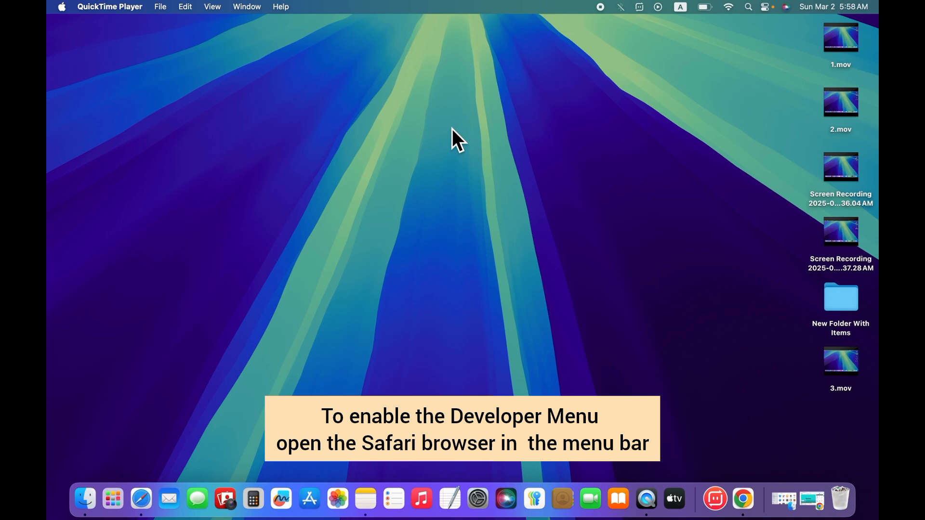
# Switch to the desktop and relaunch Safari from the Dock to its start page.
pyautogui.click(165, 359)
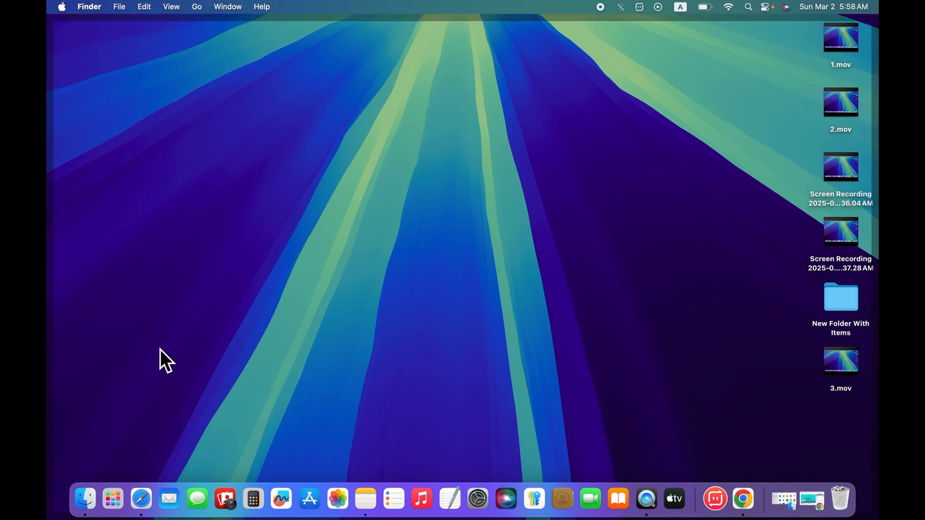
pyautogui.click(141, 498)
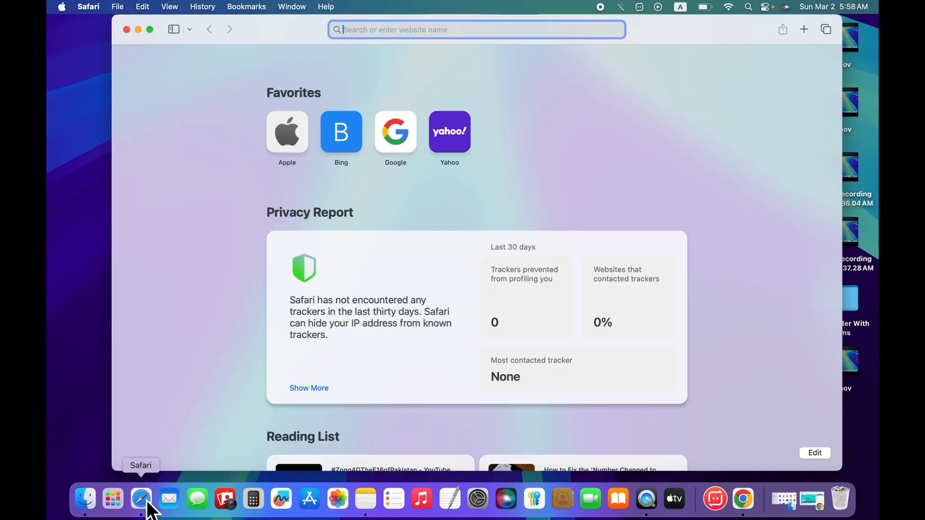
pyautogui.moveTo(451, 188)
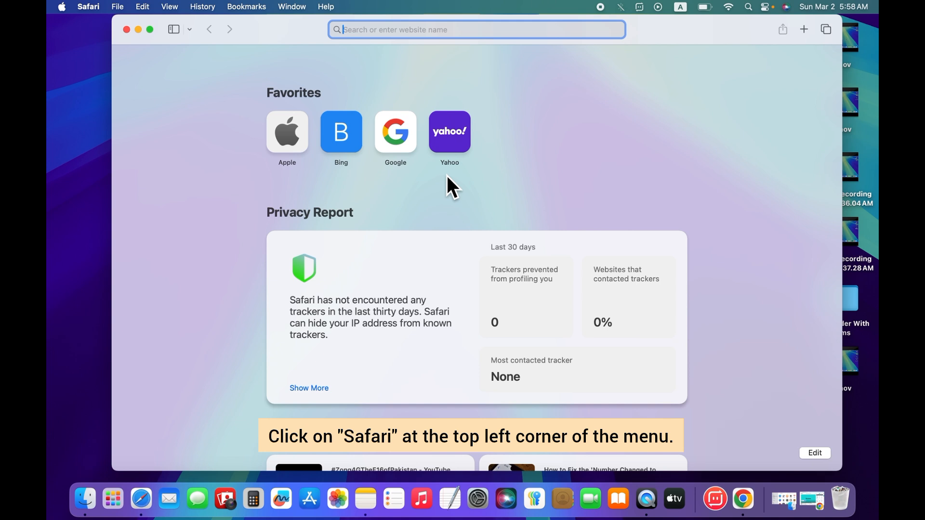
pyautogui.moveTo(443, 180)
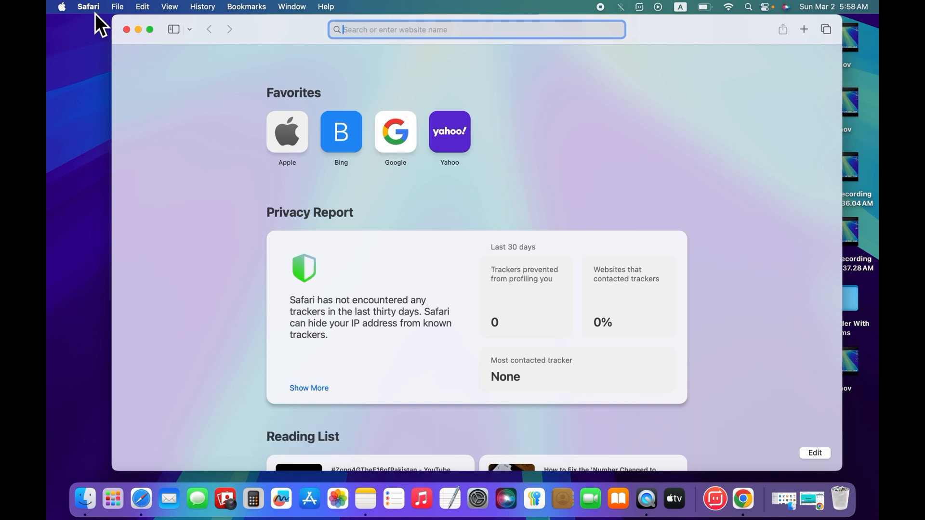
# Show the Safari application menu listing Settings and Clear History.
pyautogui.click(88, 6)
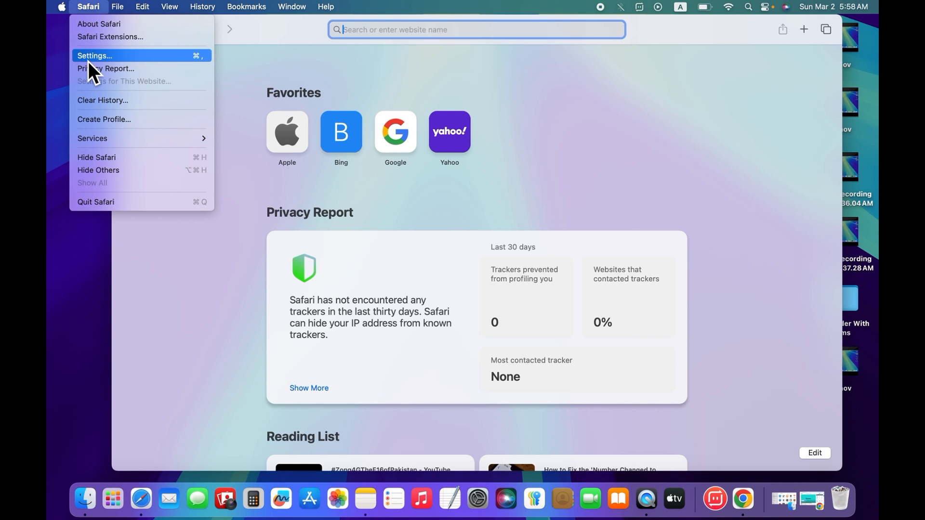
pyautogui.moveTo(115, 75)
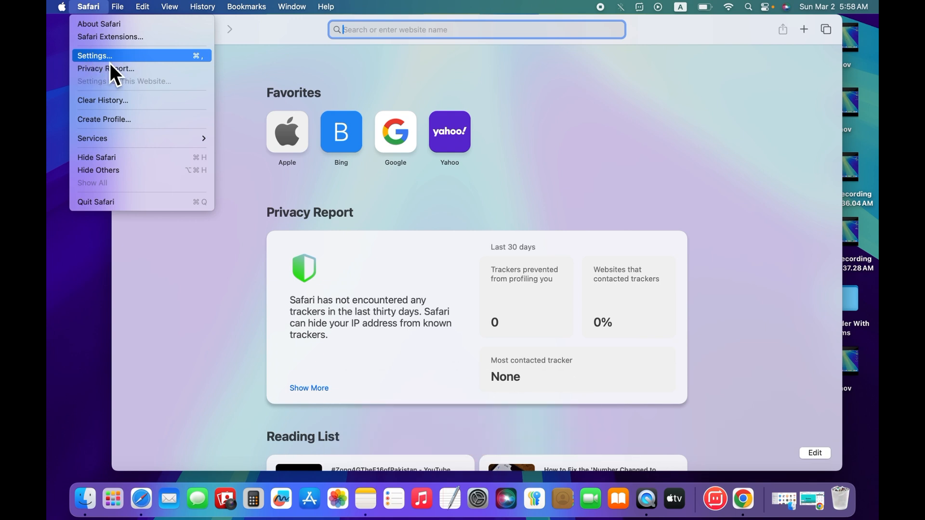
pyautogui.moveTo(122, 65)
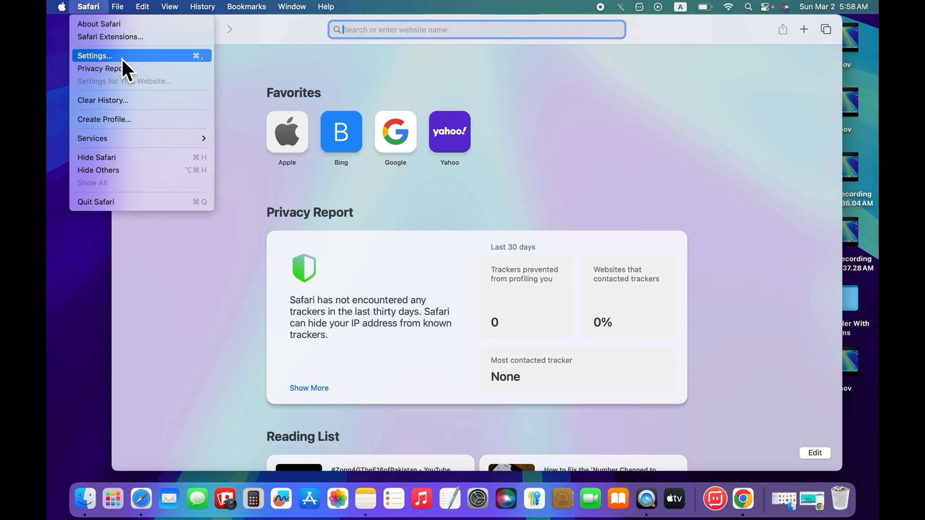
pyautogui.moveTo(94, 74)
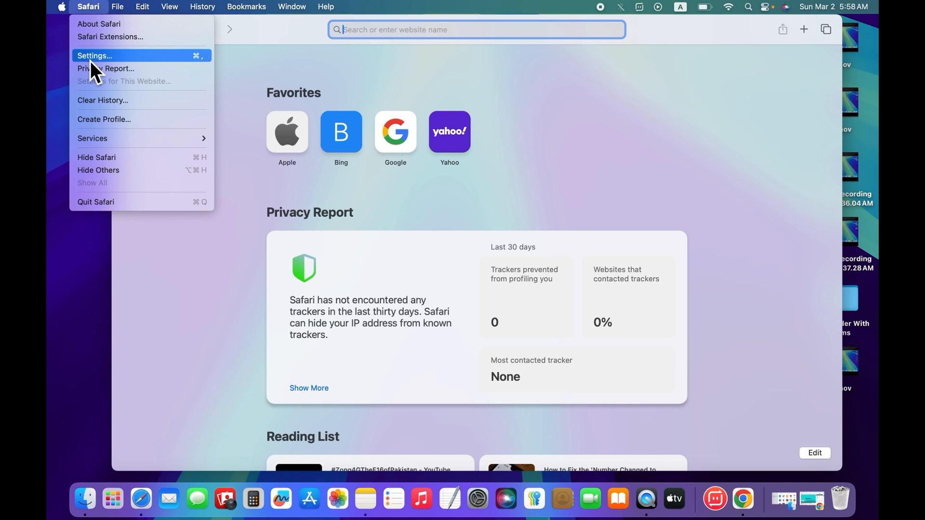
pyautogui.moveTo(109, 72)
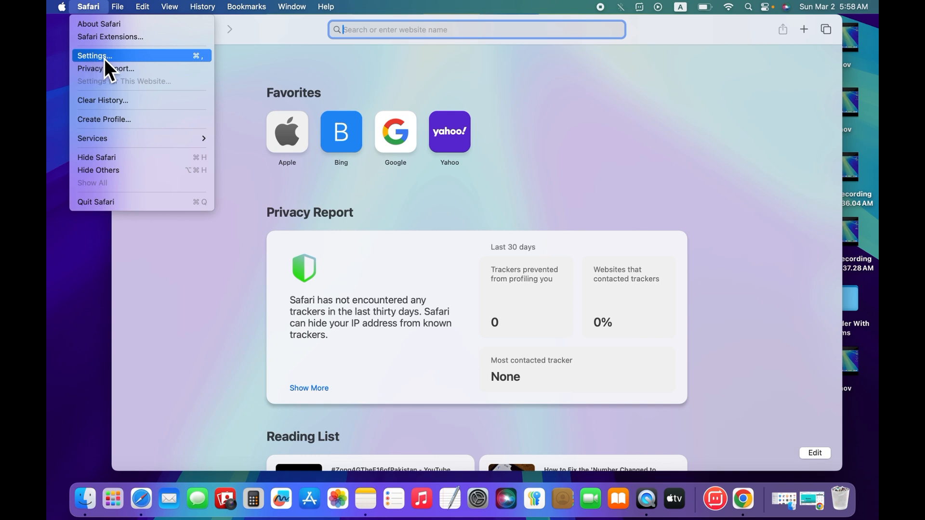
# In Safari Settings > Advanced, enable 'Show features for web developers' so the Develop menu appears.
pyautogui.click(93, 55)
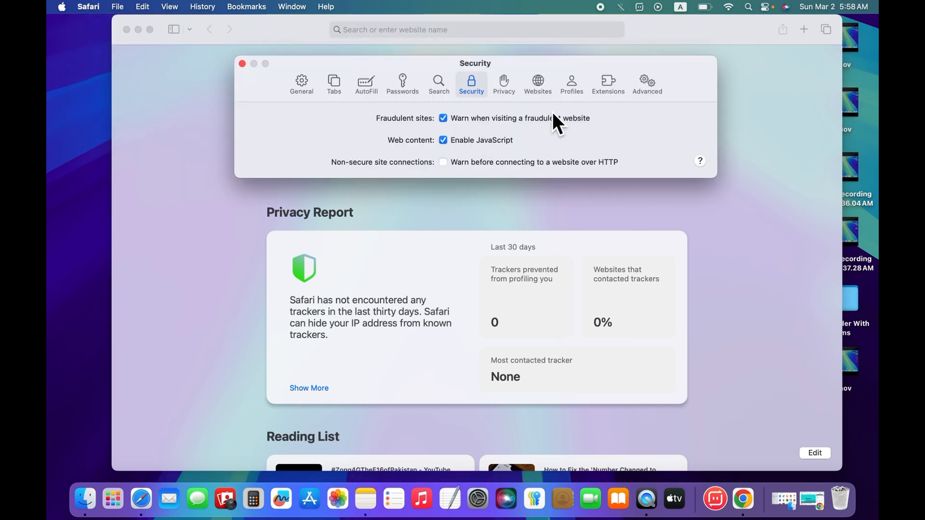
pyautogui.moveTo(647, 82)
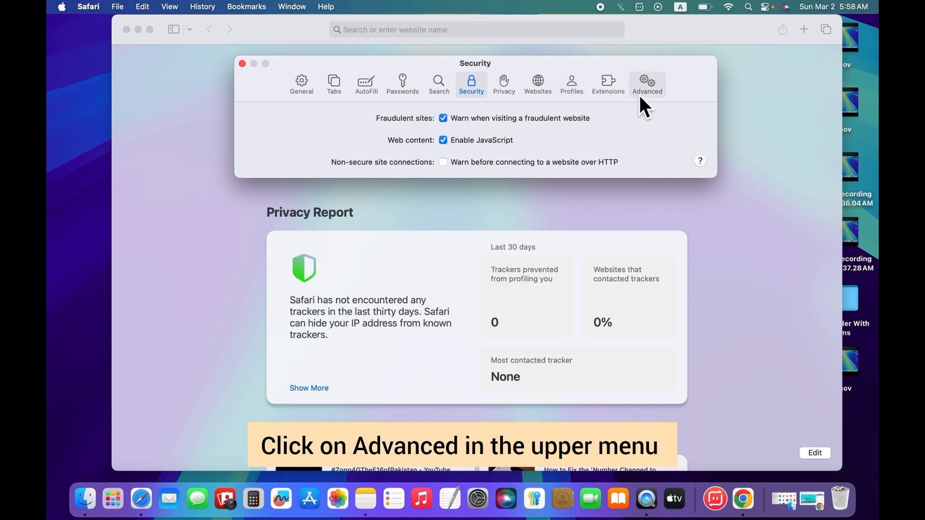
pyautogui.click(646, 83)
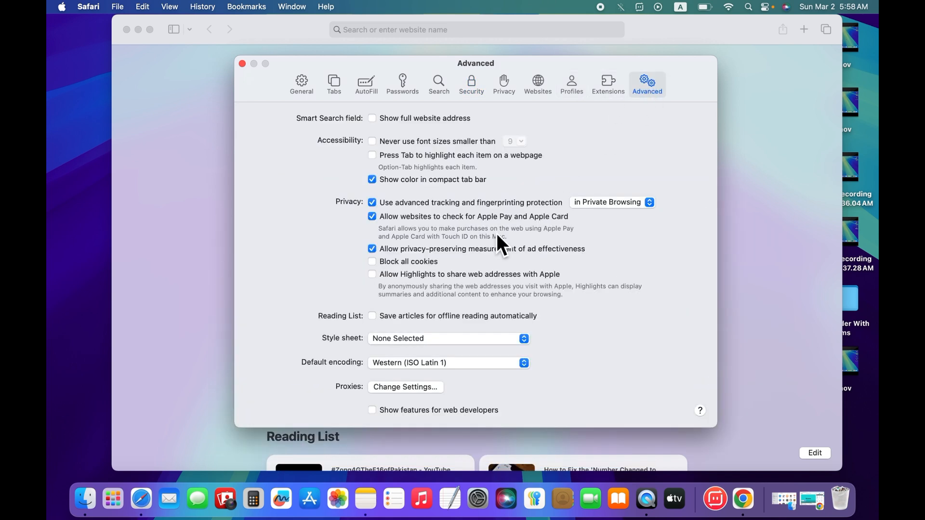
pyautogui.moveTo(478, 425)
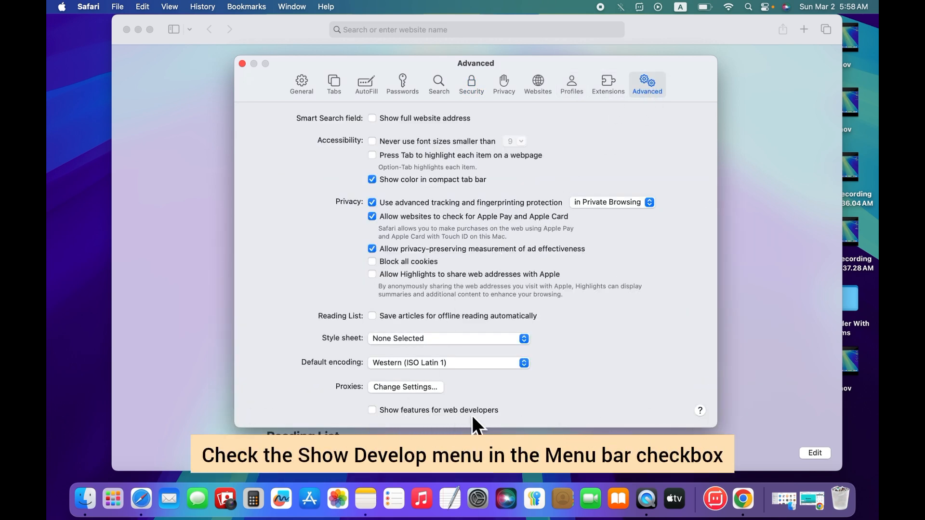
pyautogui.click(371, 411)
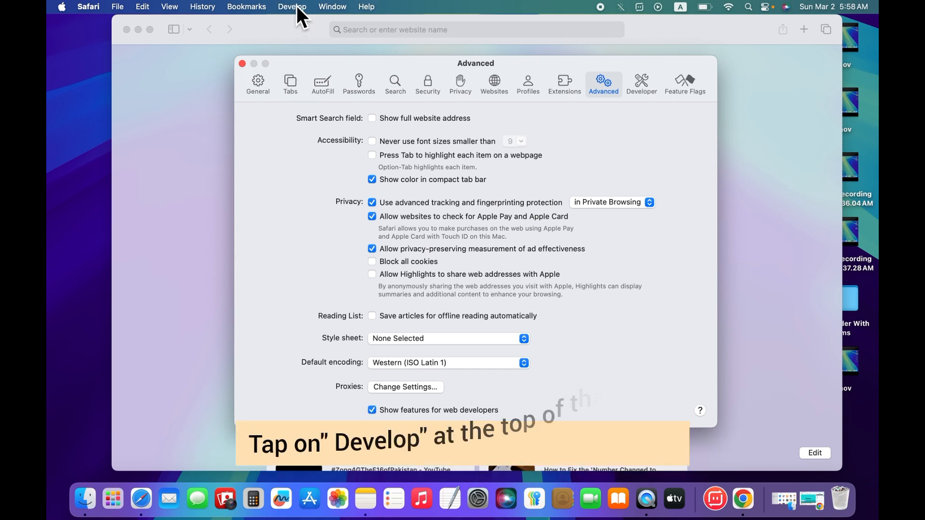
# Choose Empty Caches from the Develop menu to clear Safari's caches.
pyautogui.click(292, 7)
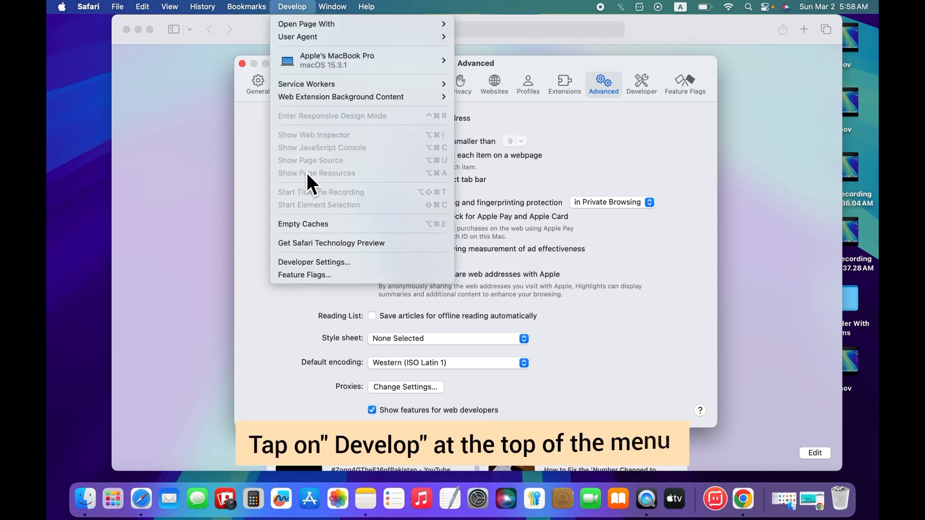
pyautogui.moveTo(303, 224)
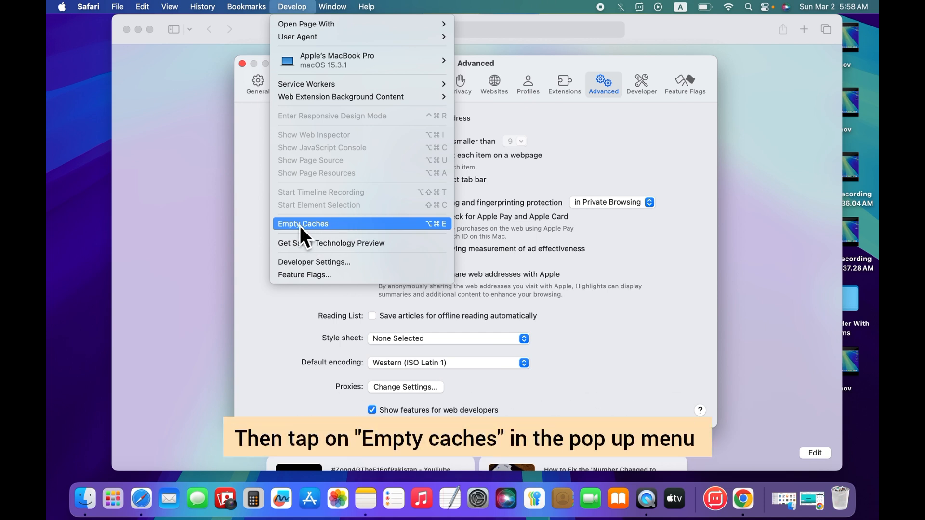
pyautogui.click(303, 224)
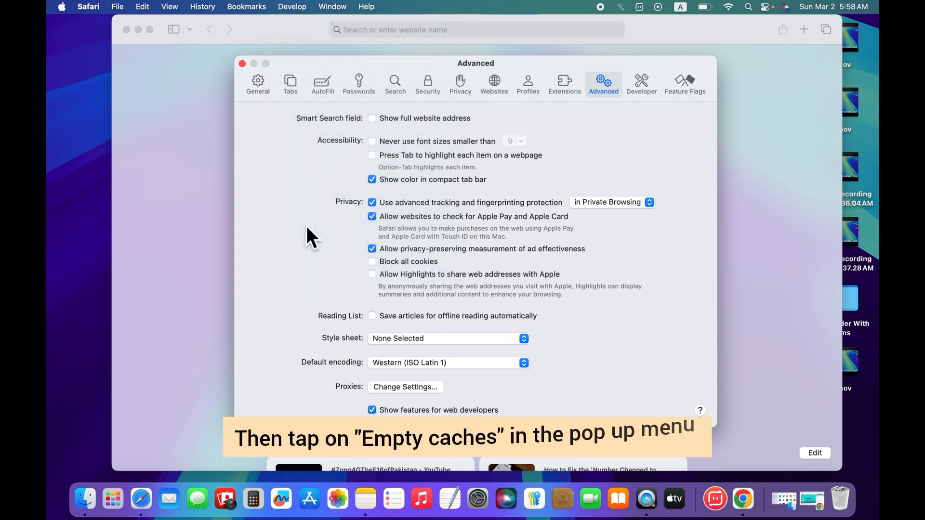